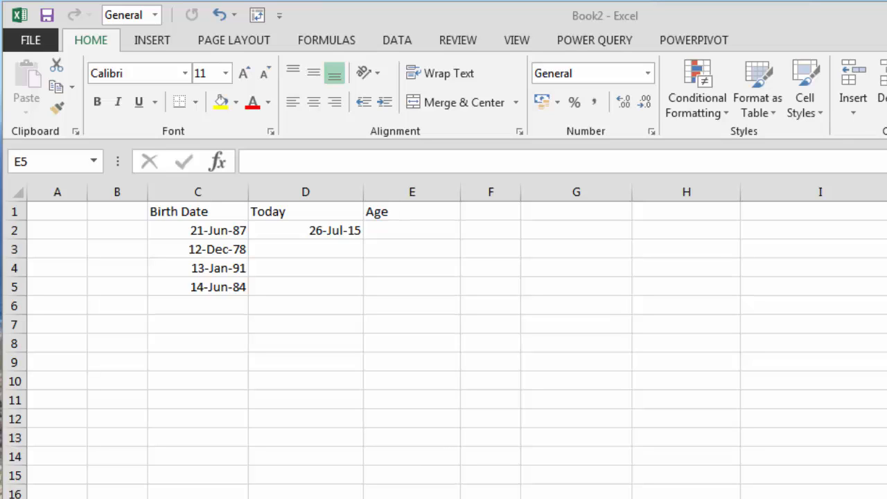
mouse_move(379, 402)
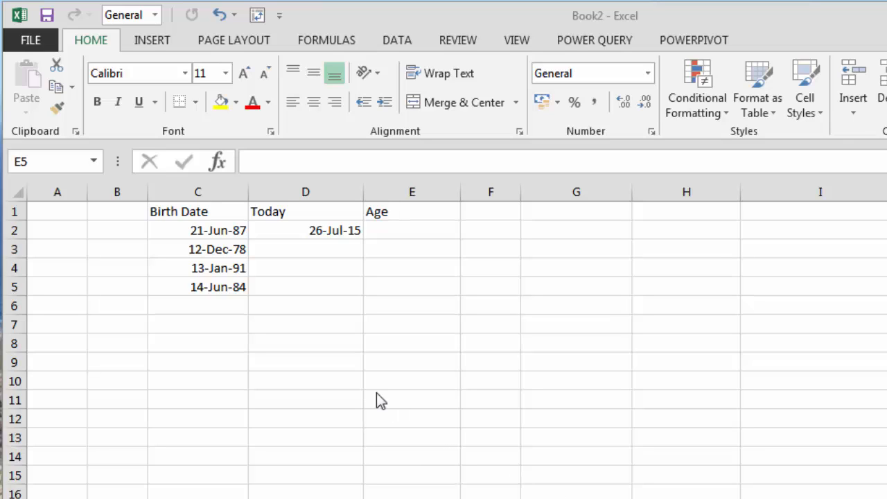
Try a simple subtraction of the C2 birth date in E2 to get a day count
click(198, 230)
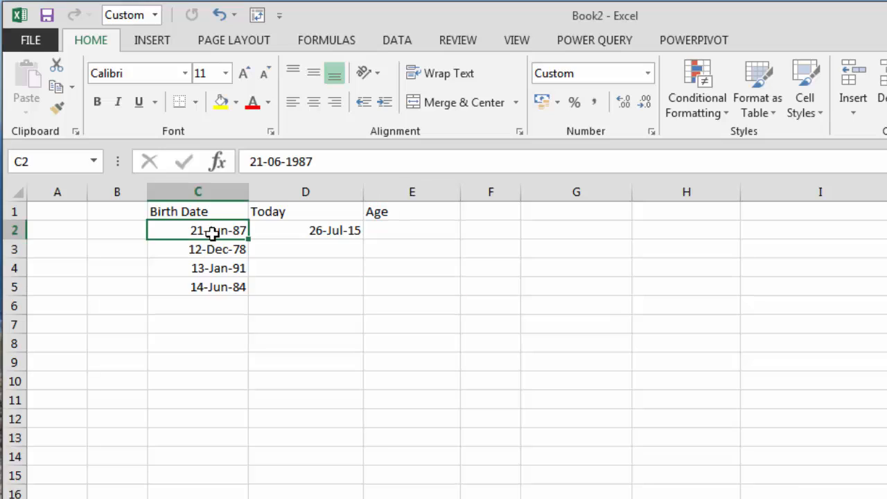
click(304, 230)
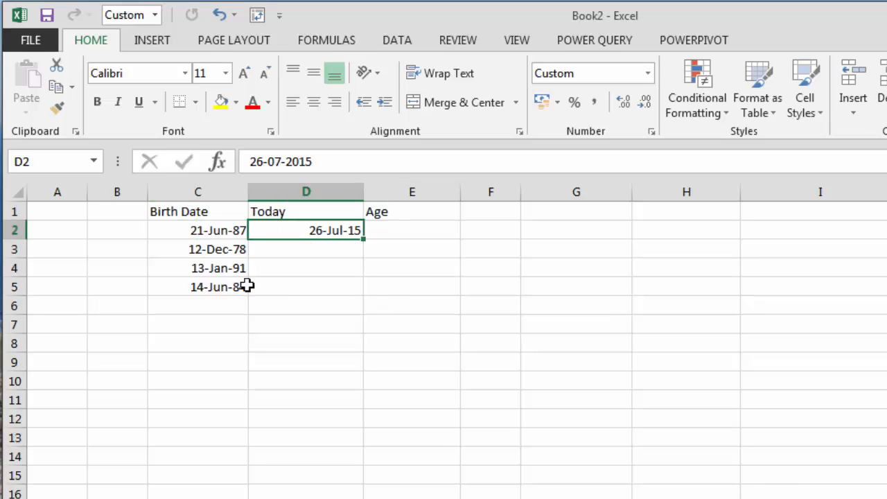
click(412, 231)
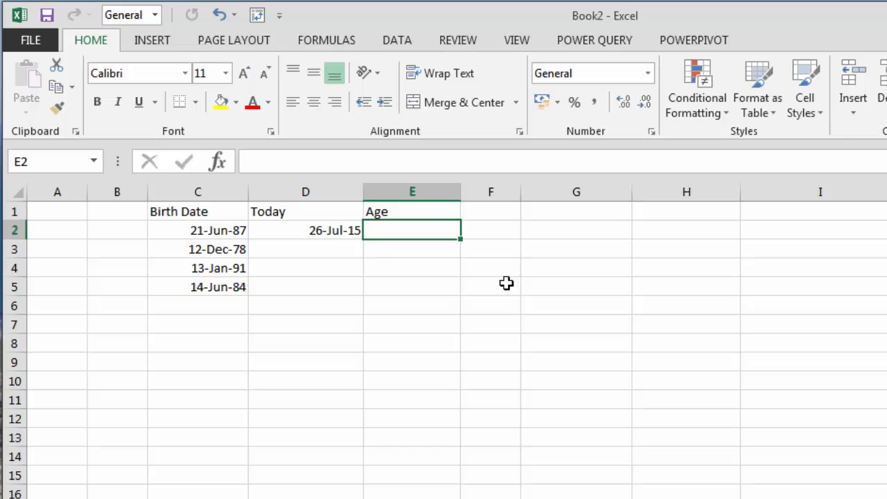
mouse_move(542, 325)
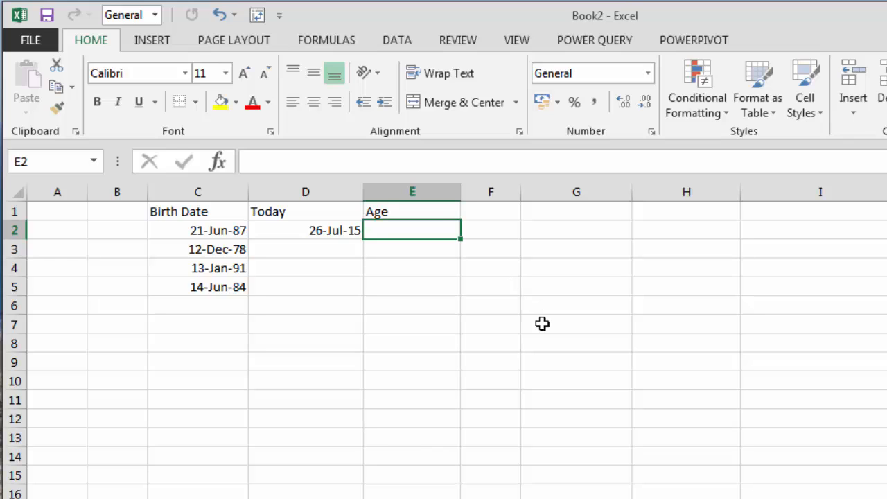
text(=D2-)
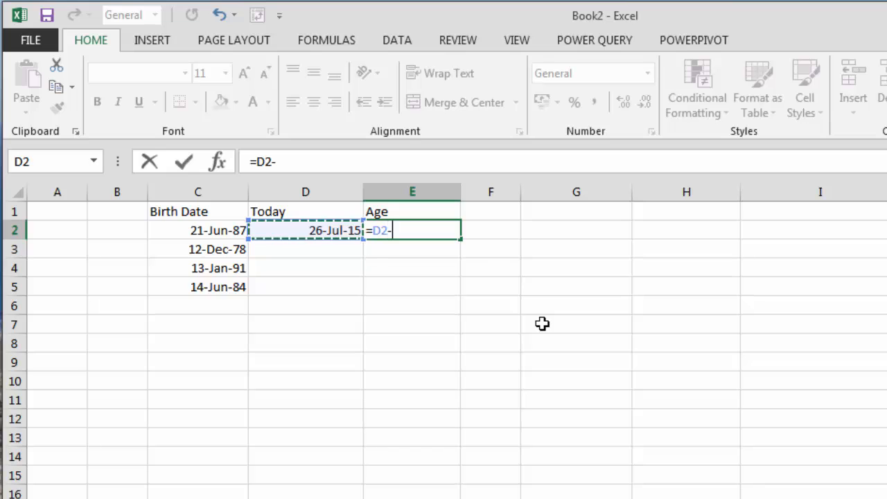
click(197, 230)
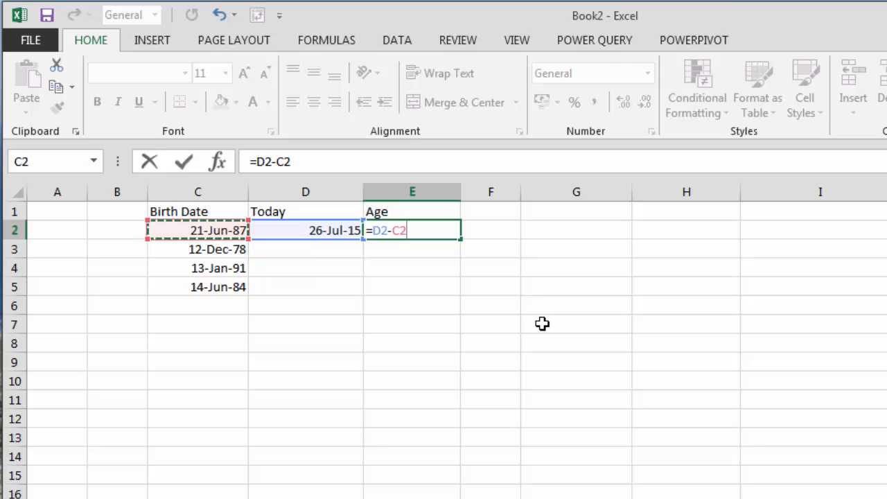
key(Enter)
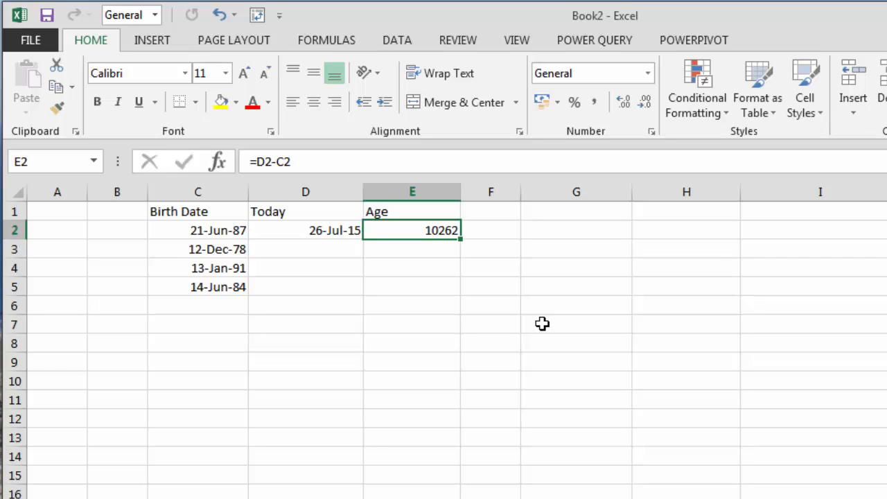
Clear the day-count result and the typed Today date, leaving D2 and E2 empty
key(Delete)
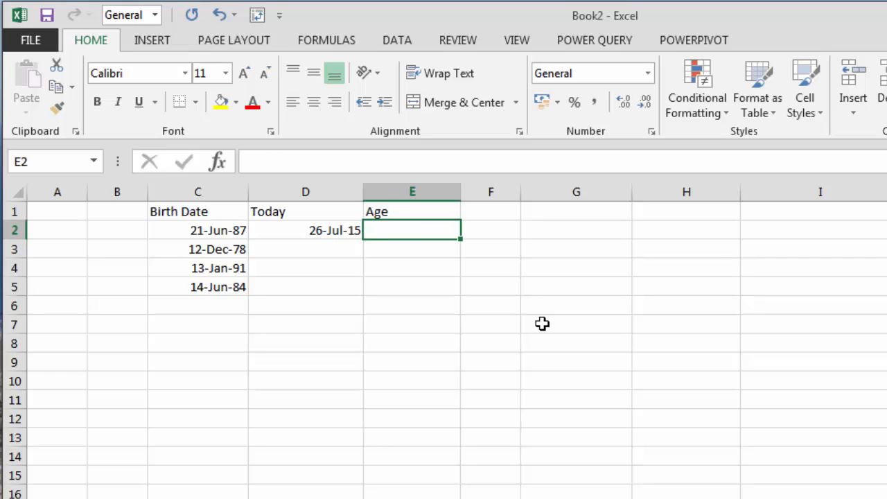
click(305, 230)
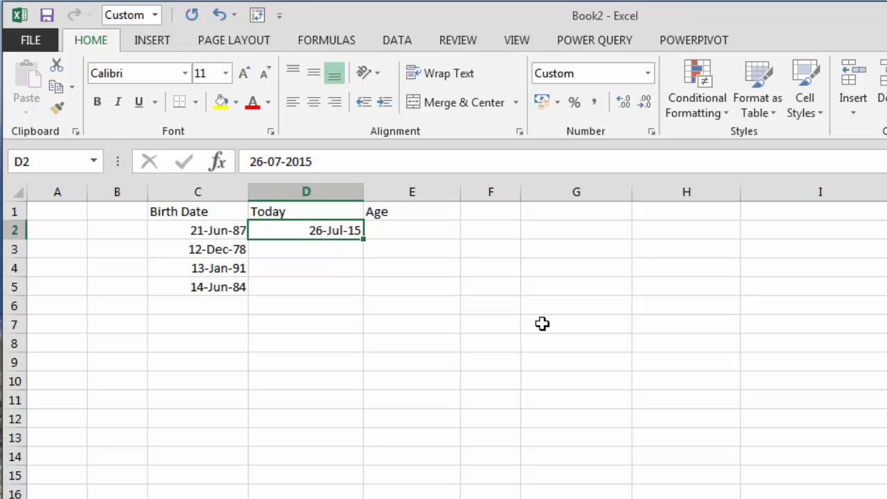
click(412, 230)
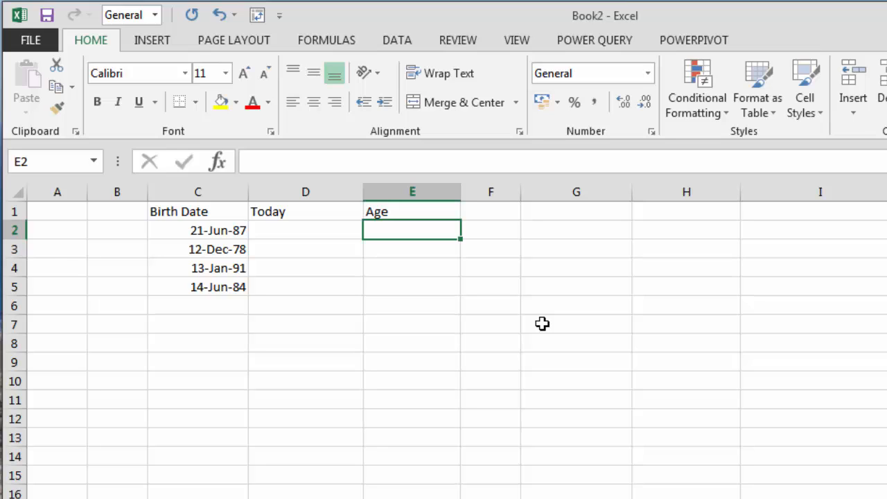
Start =datedif( in E2 up to its opening parenthesis
text(=da)
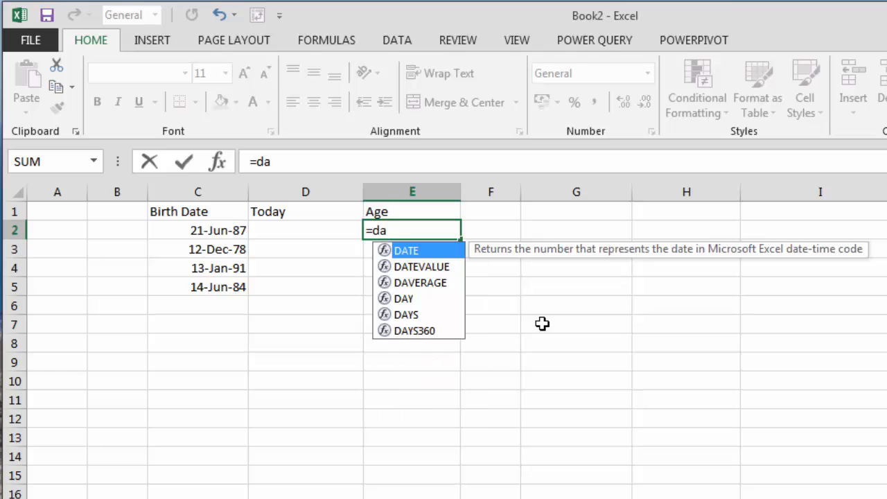
text(ted)
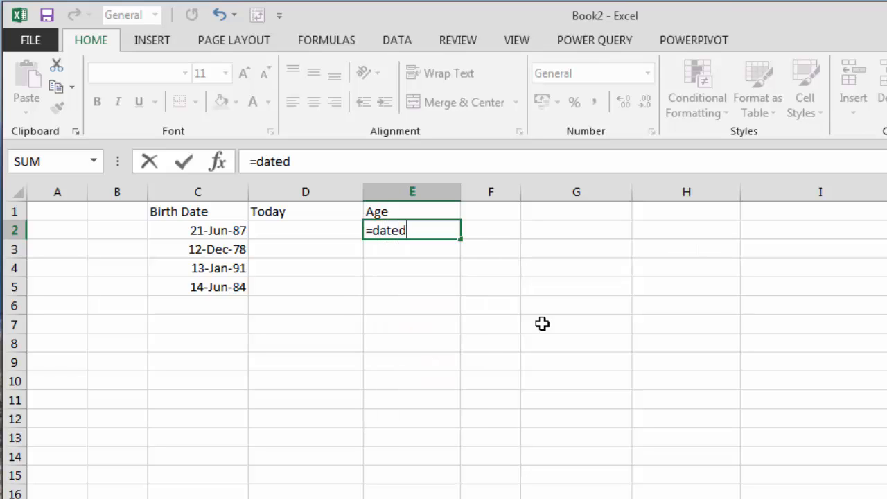
text(i)
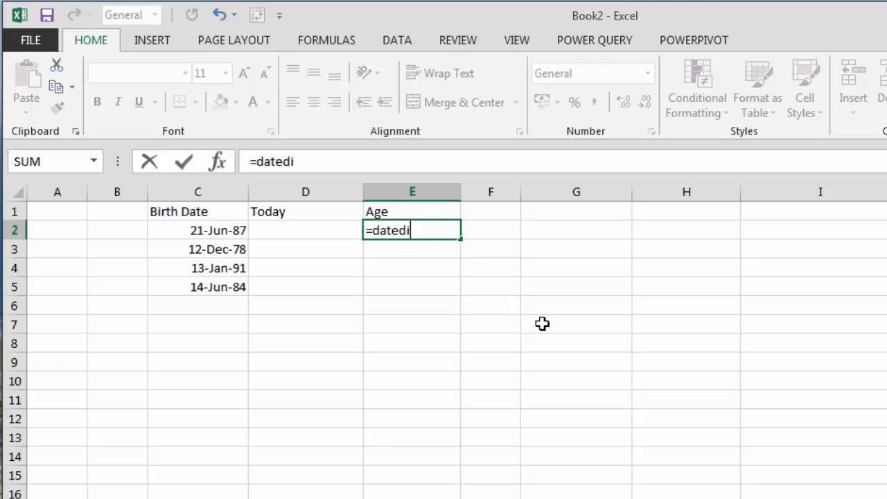
text(f)
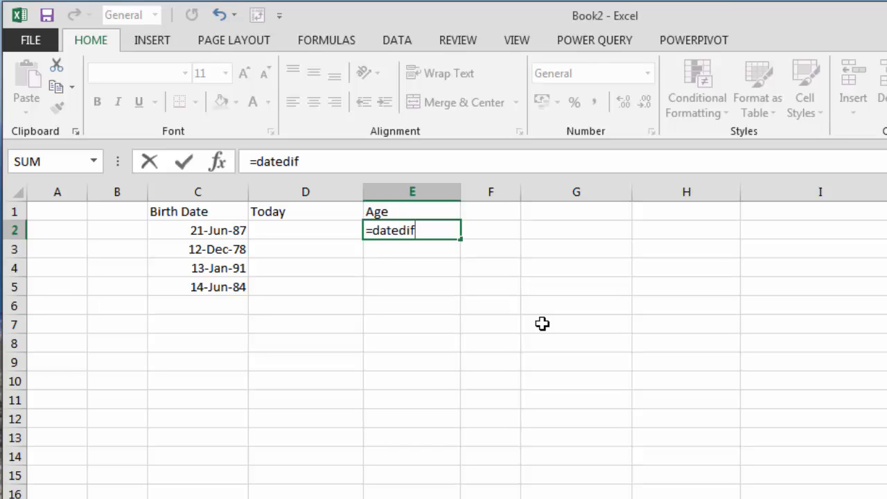
text(()
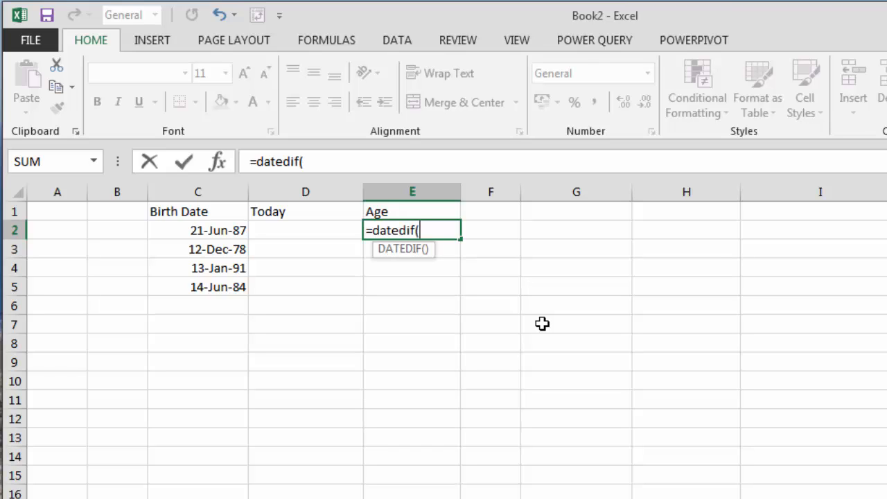
mouse_move(560, 316)
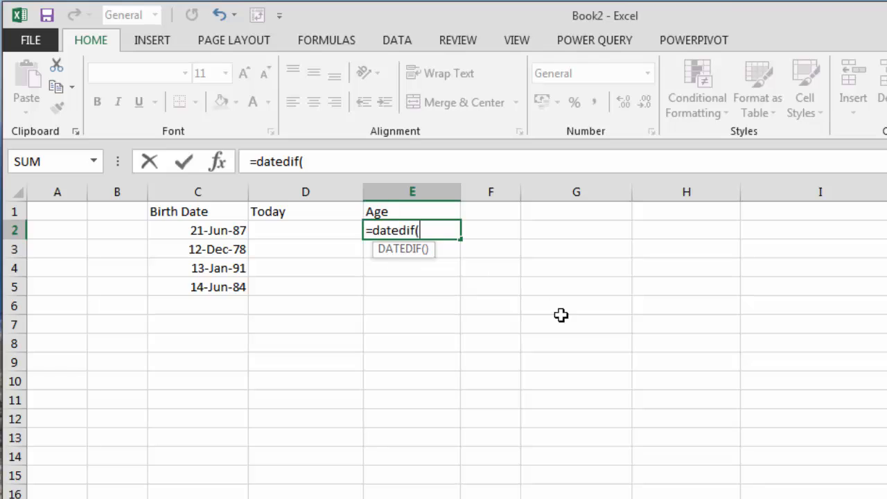
mouse_move(566, 322)
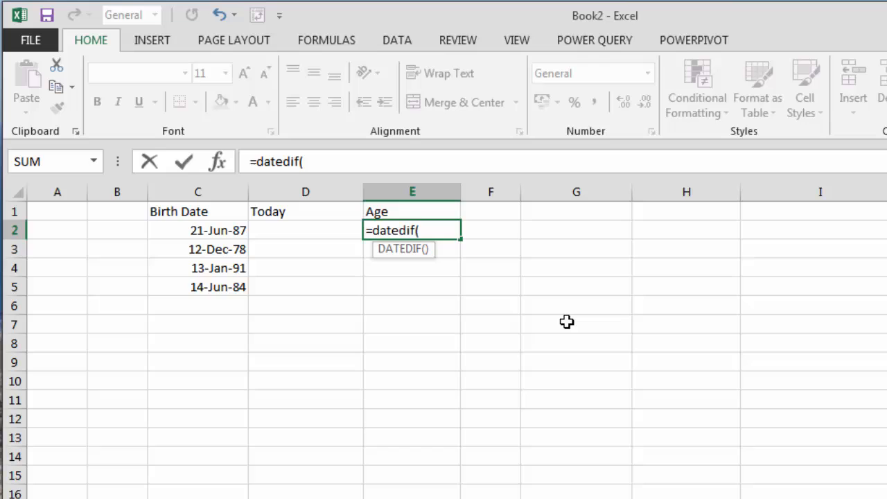
mouse_move(229, 235)
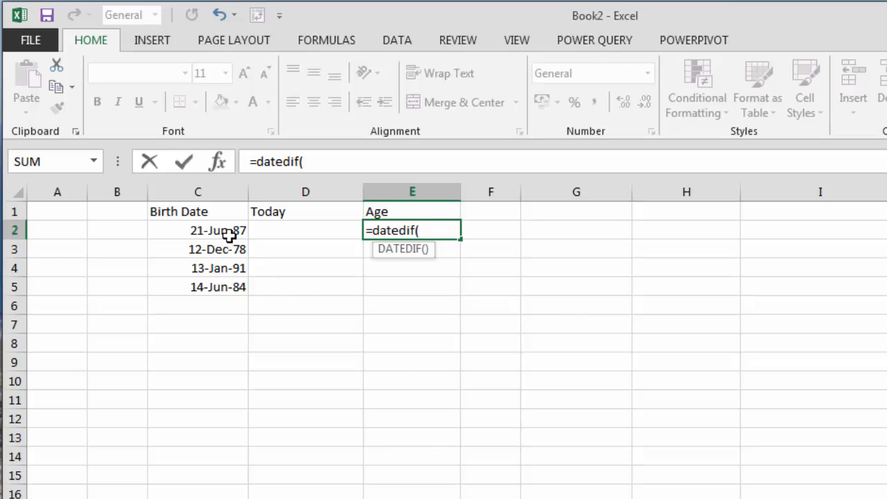
Complete =DATEDIF(C2,TODAY(),"Y") so column E gives ages 28, 36, 24 and 31 in years
click(197, 230)
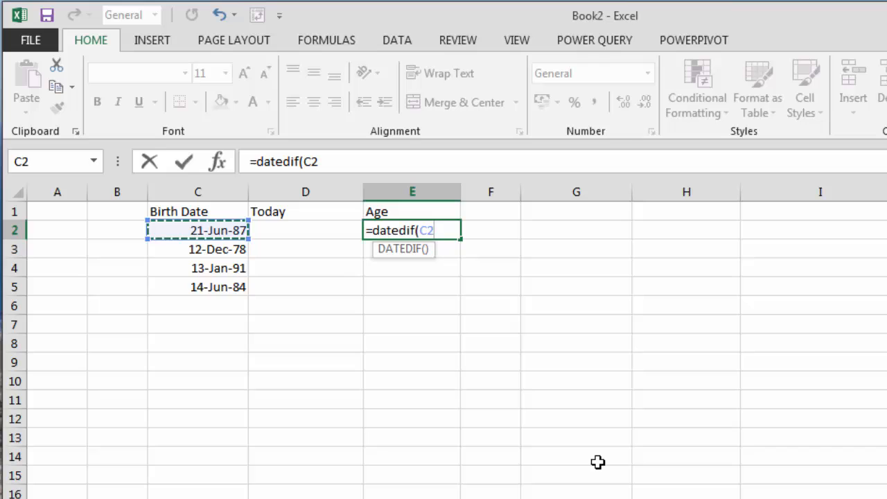
text(,)
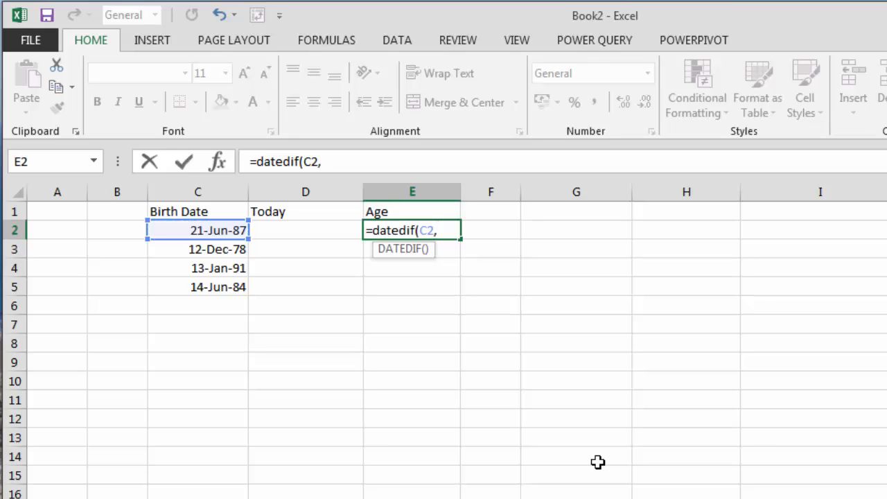
text(t)
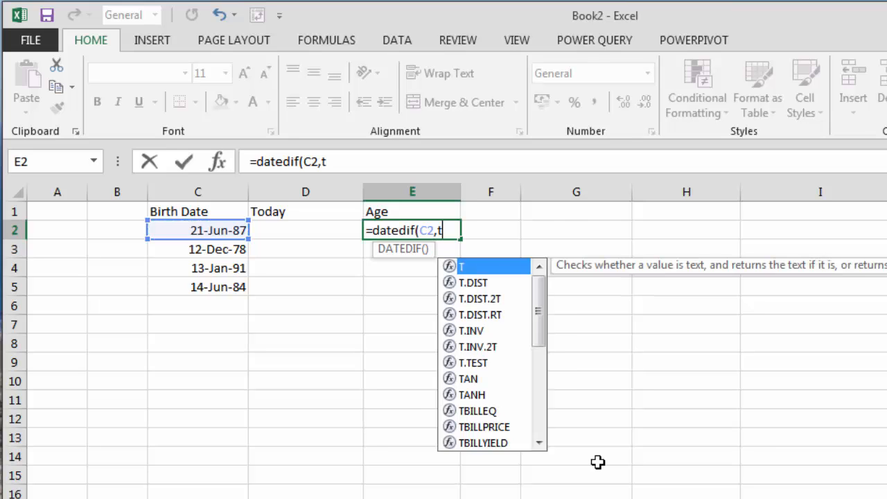
text(oday)
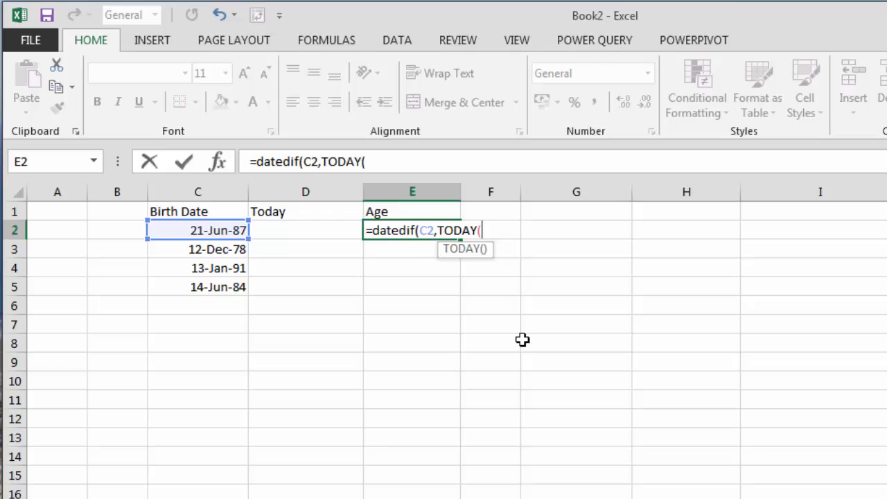
text())
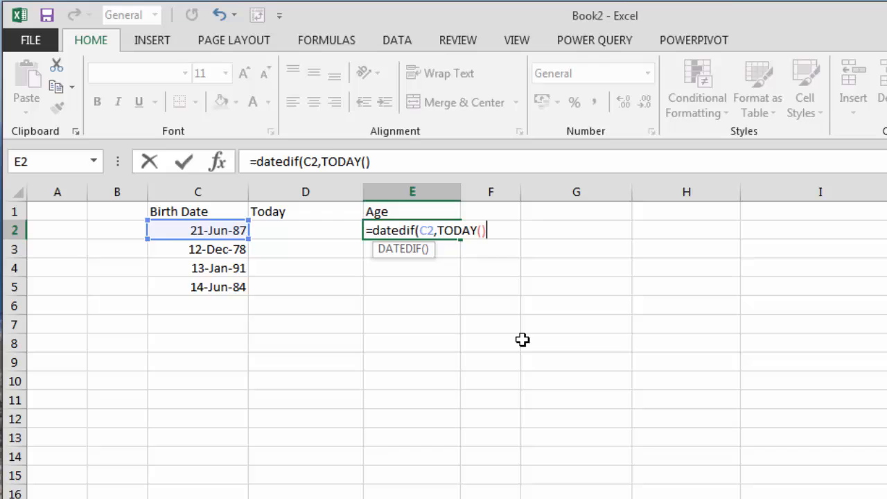
text(,)
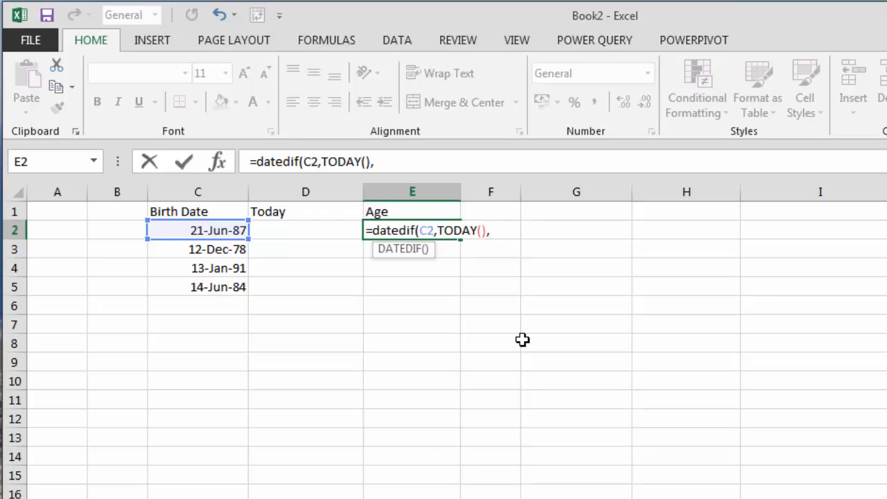
mouse_move(222, 232)
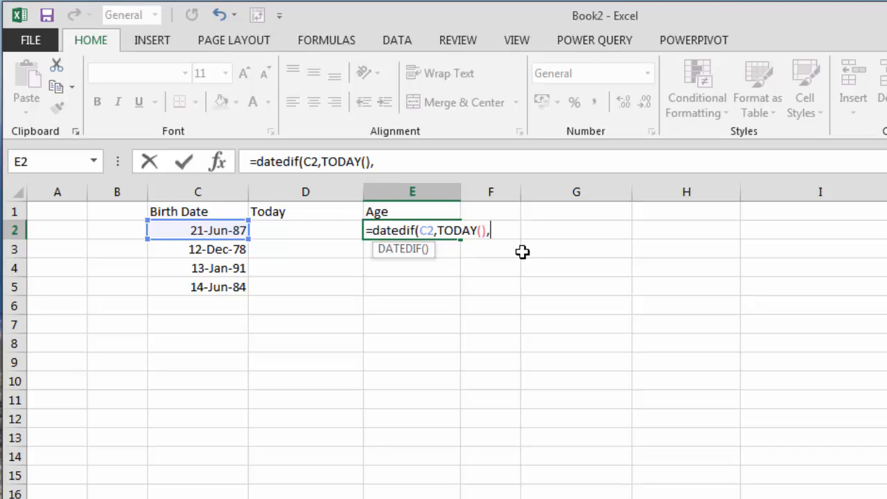
text(")
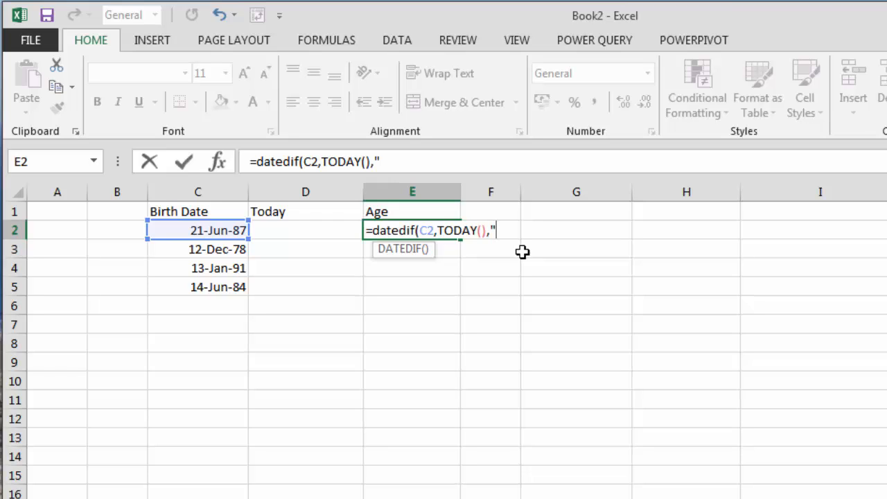
text(Y)
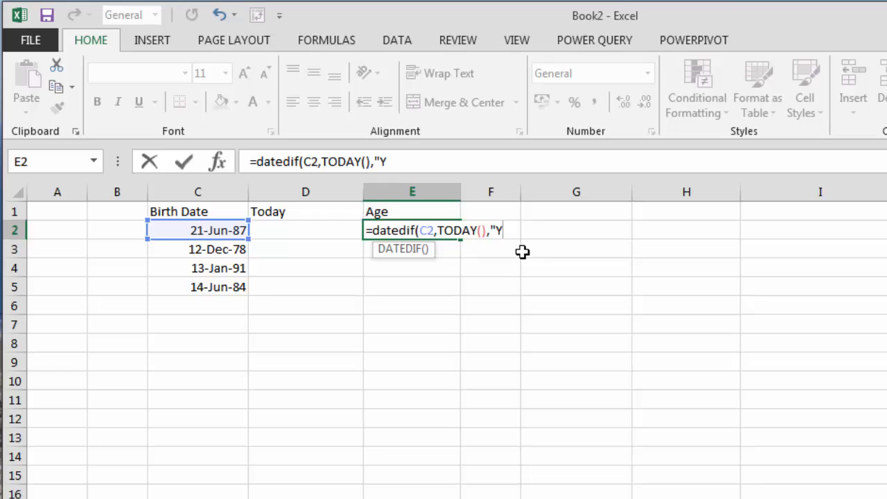
text(")
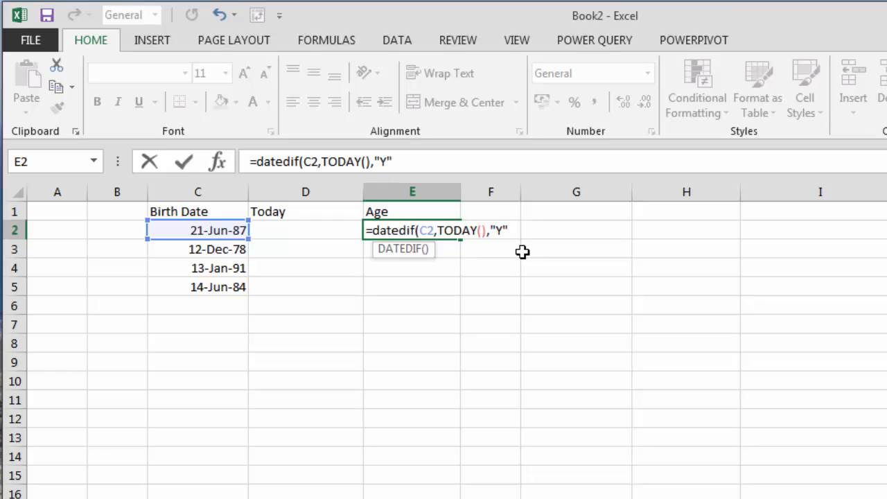
text())
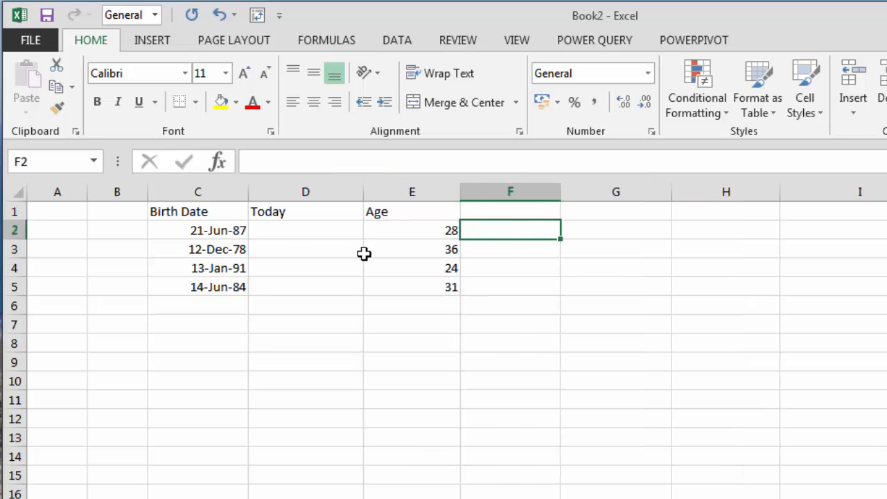
mouse_move(522, 252)
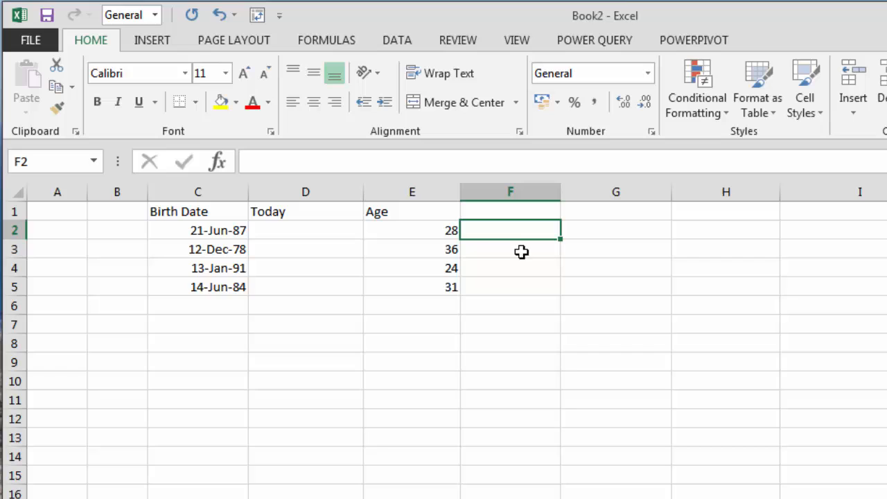
mouse_move(535, 230)
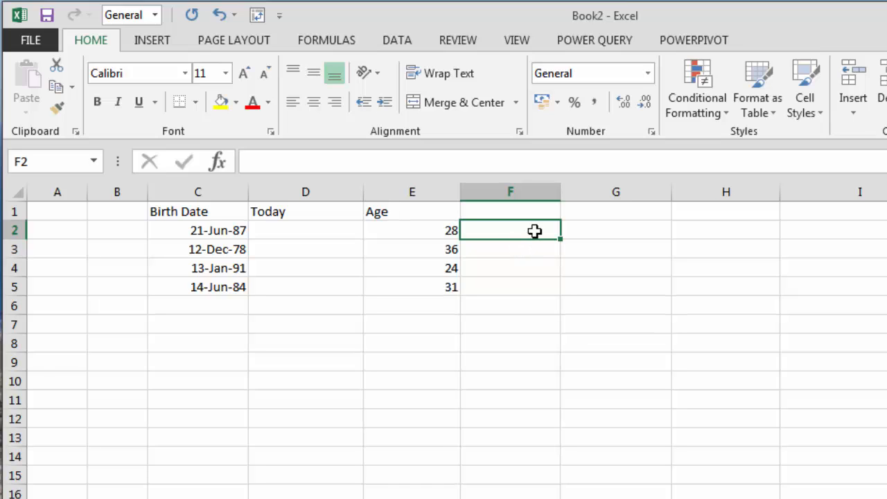
Enter =DATEDIF(C2,TODAY(),"M") in F2 for ages in months (337, 439, 294, 373)
text(=dated)
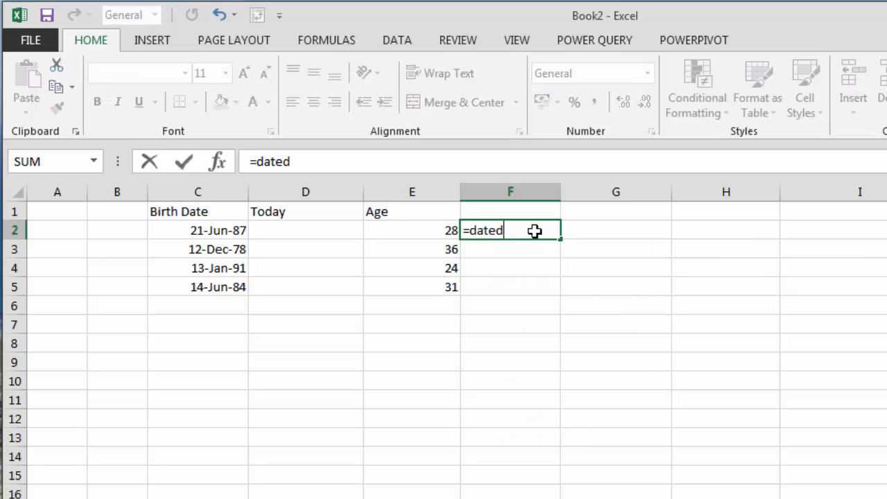
text(if()
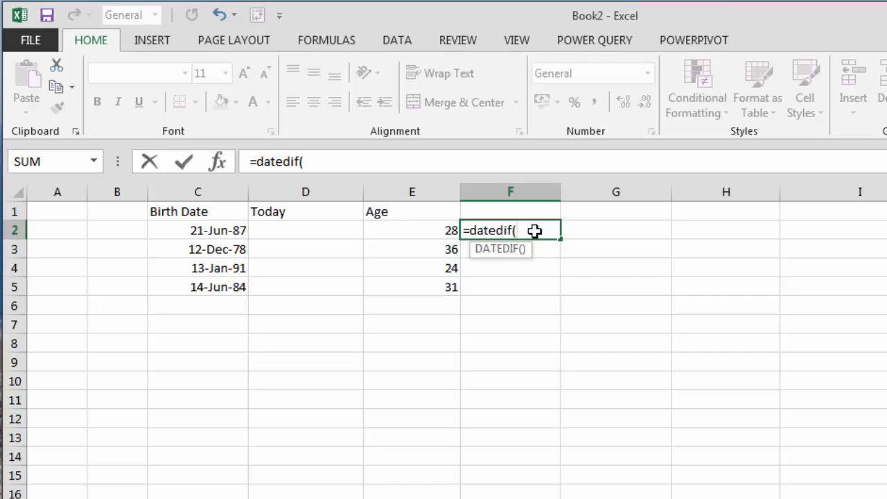
click(197, 231)
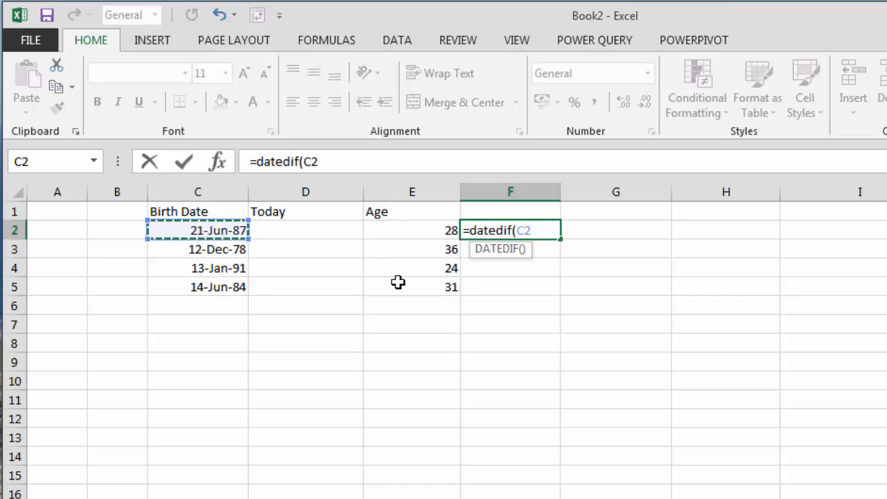
text(,to)
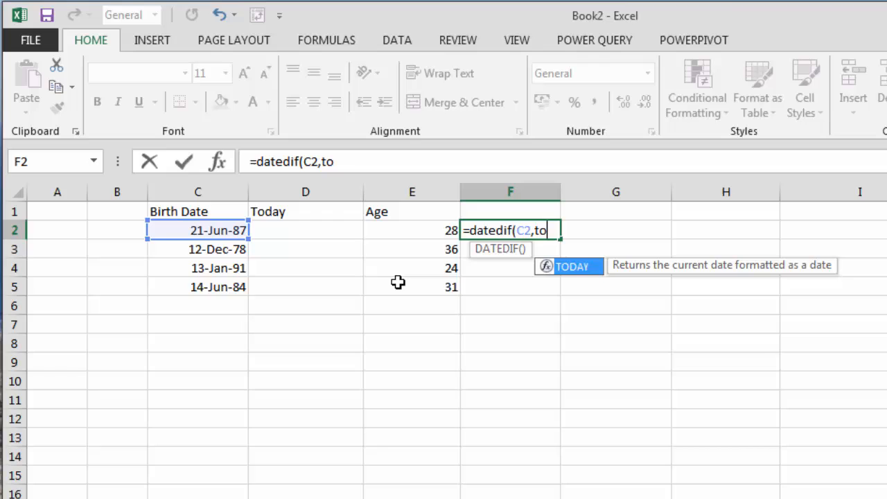
text(day())
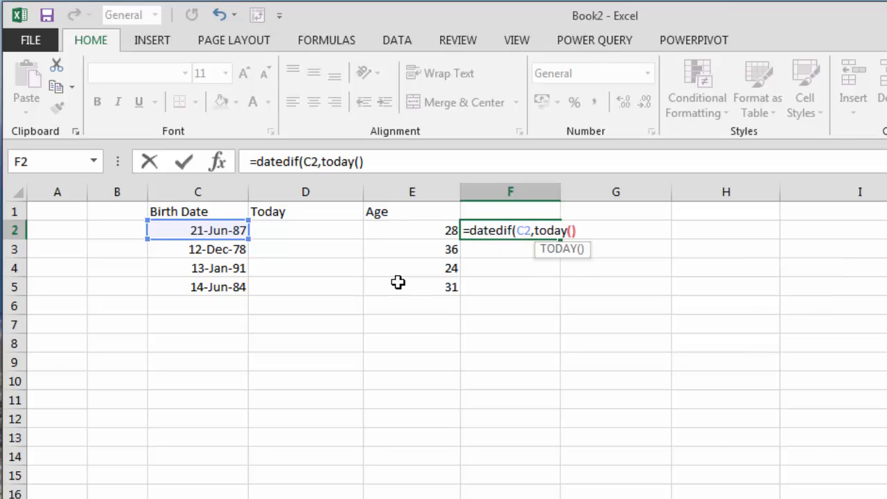
text(,")
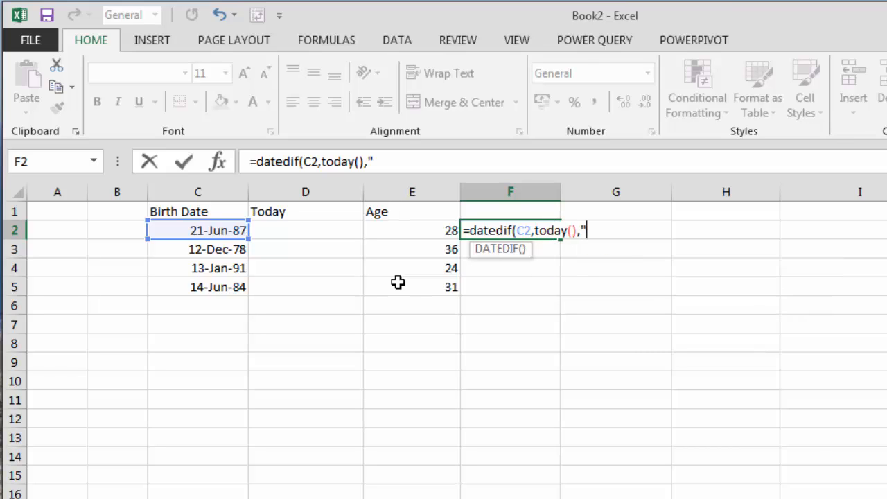
text(M)
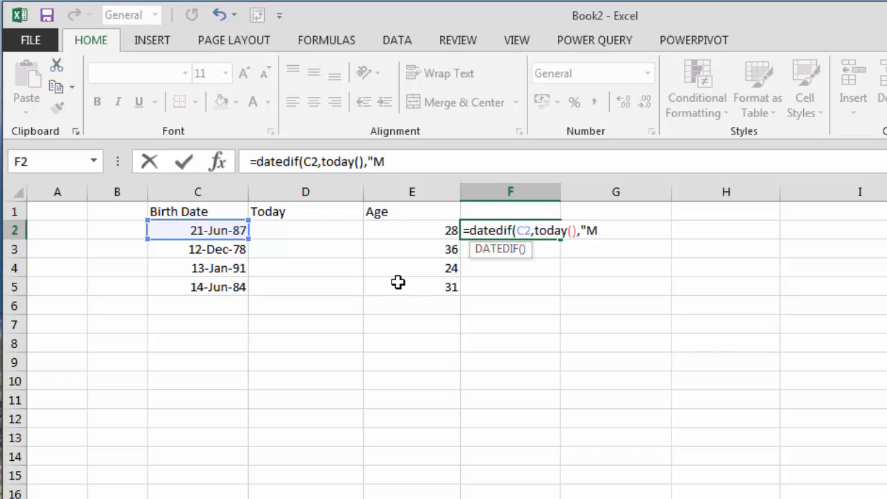
text(")
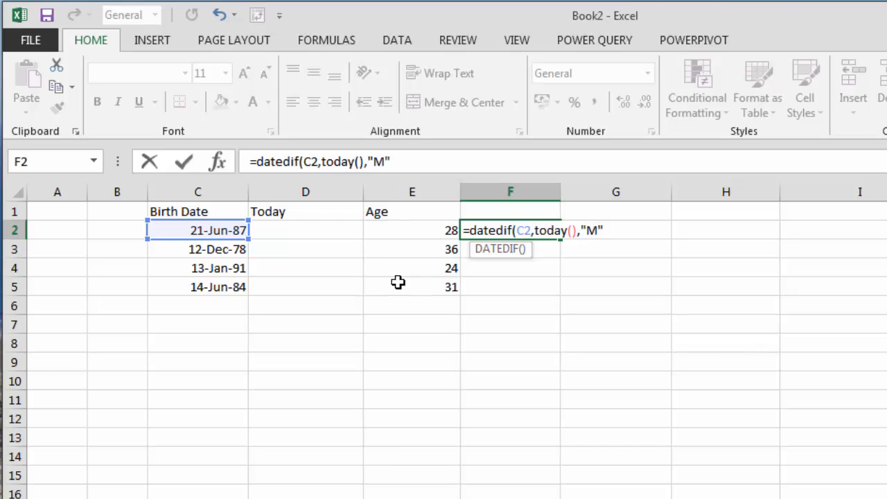
text())
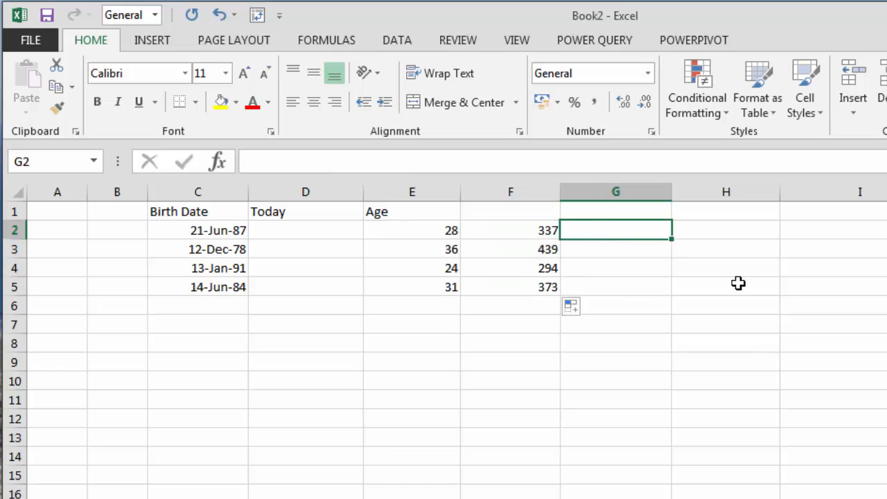
Enter =DATEDIF(C2,TODAY(),"D") in G2 and fill down to G5 for ages in days
text(=dated)
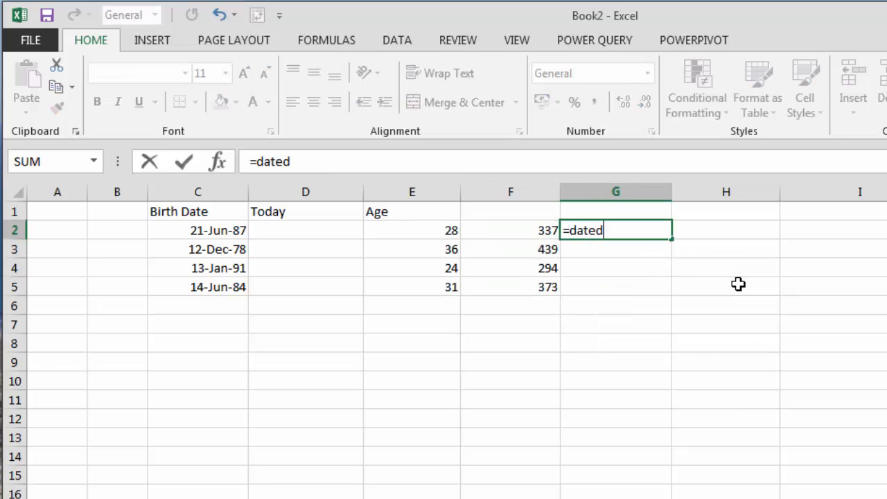
text(if()
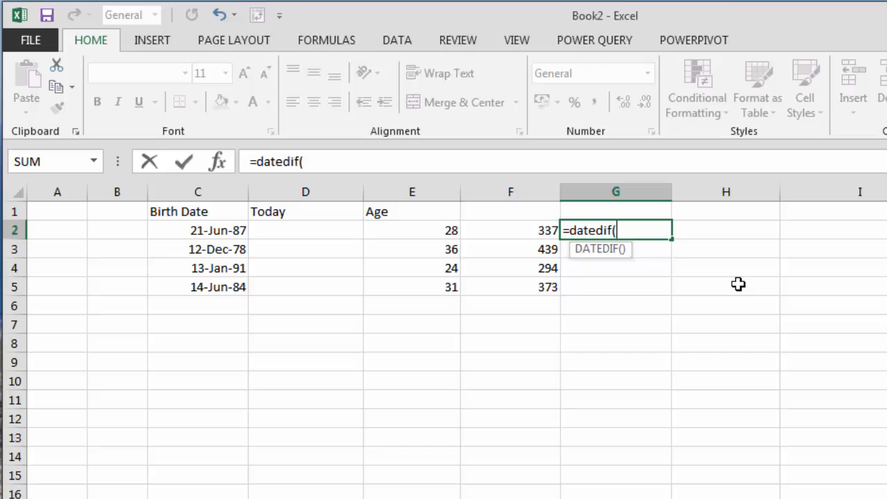
click(197, 230)
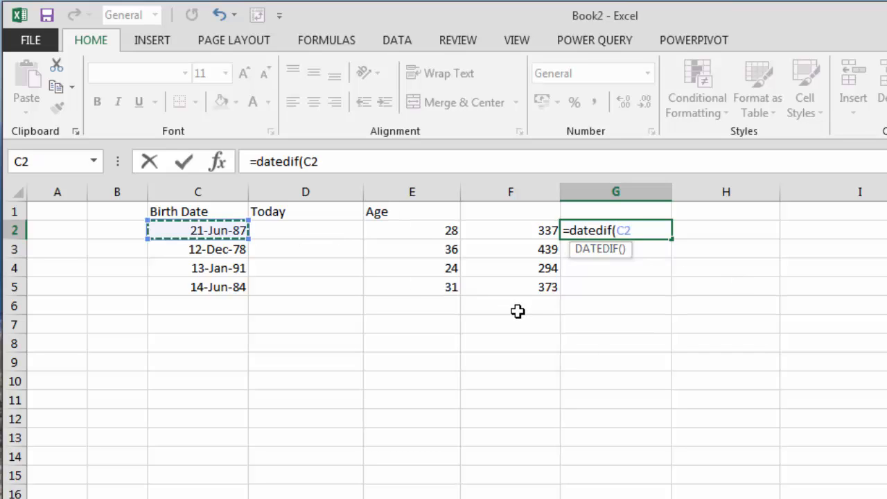
text(,t)
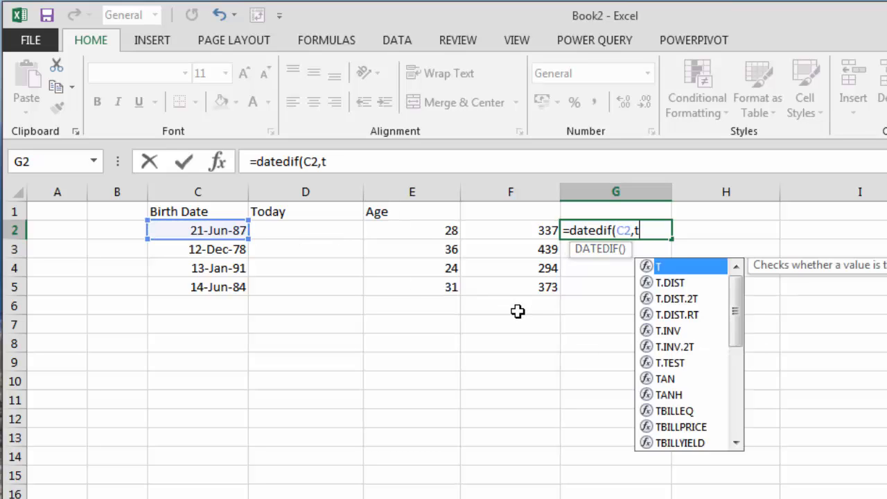
text(oday())
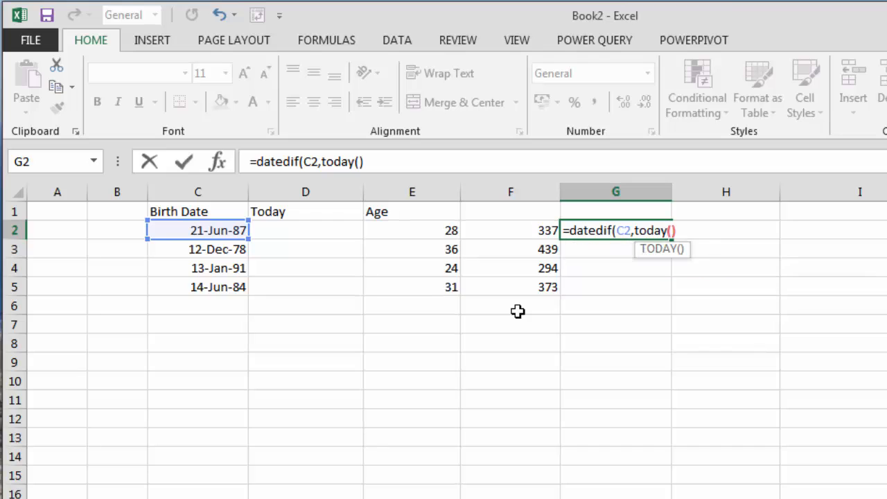
text(,")
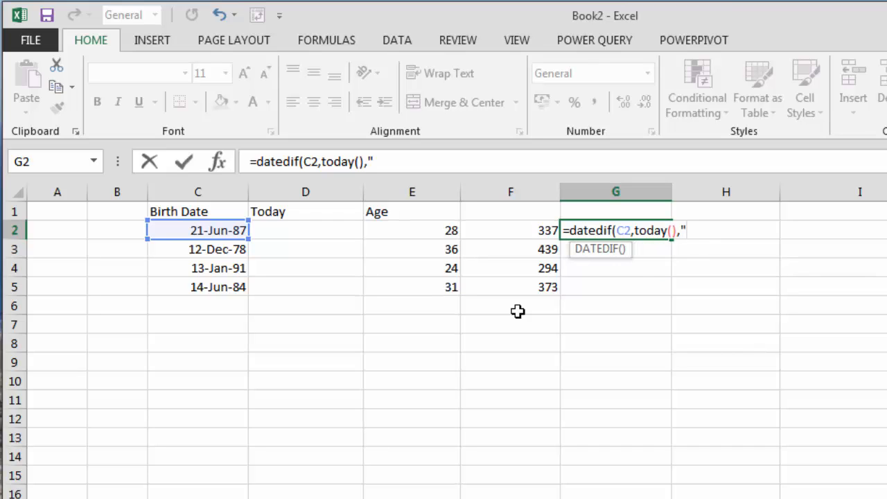
text(D"))
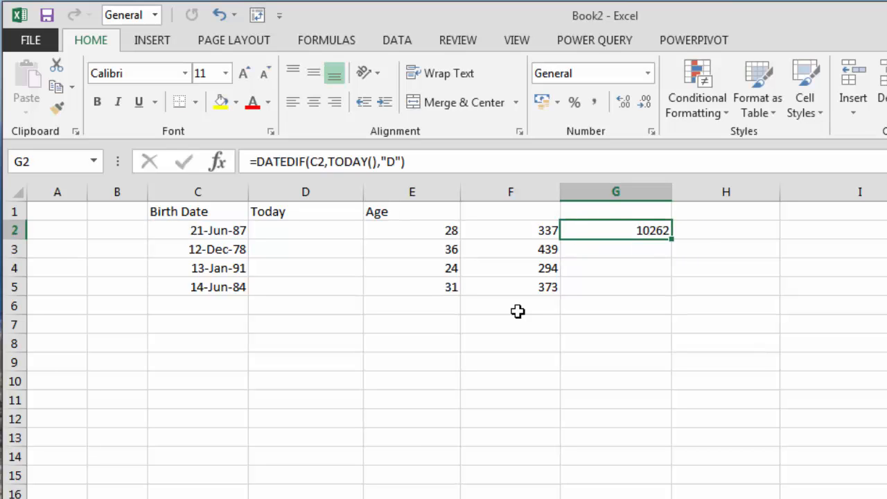
drag(668, 239, 668, 296)
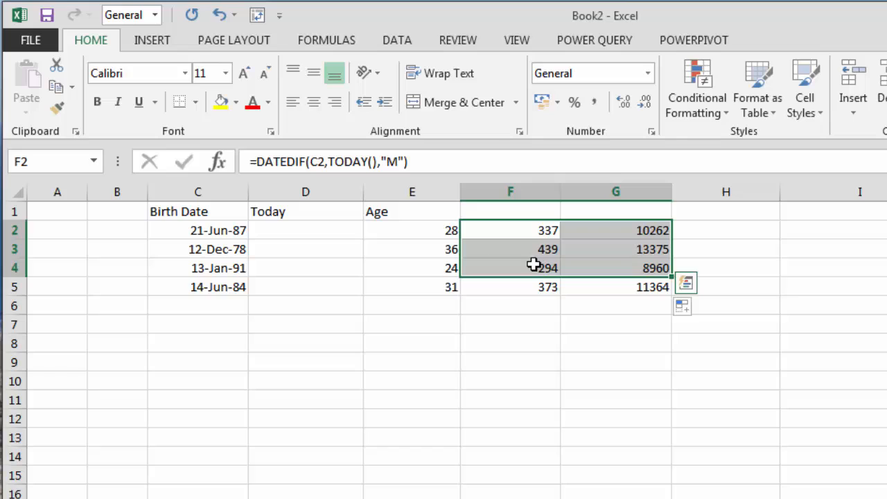
click(412, 230)
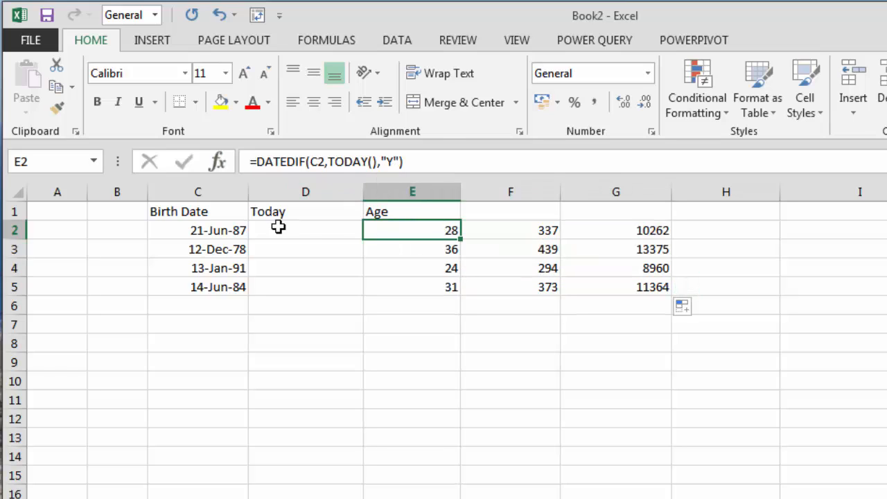
mouse_move(318, 239)
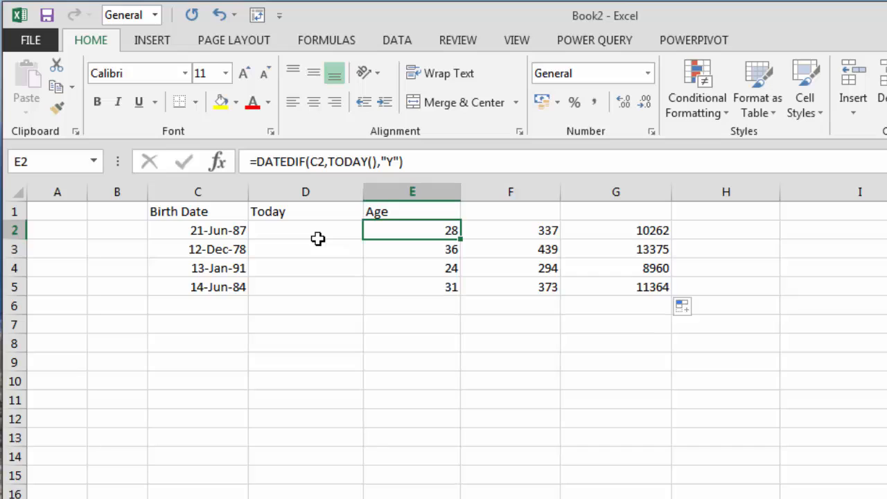